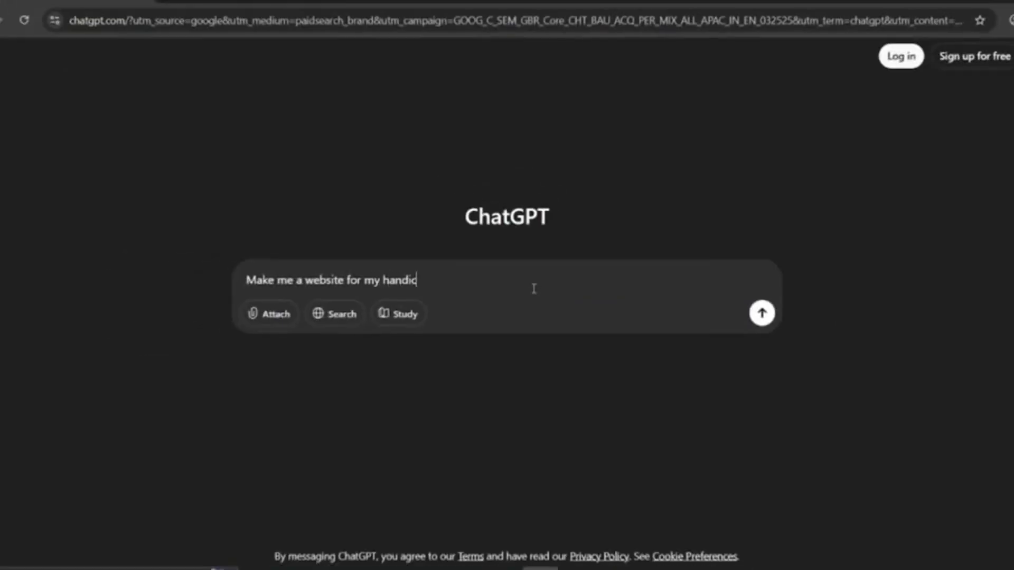
Step: Send the prompt requesting a website for the handcrafted business 'Willow & Thread'
click(761, 313)
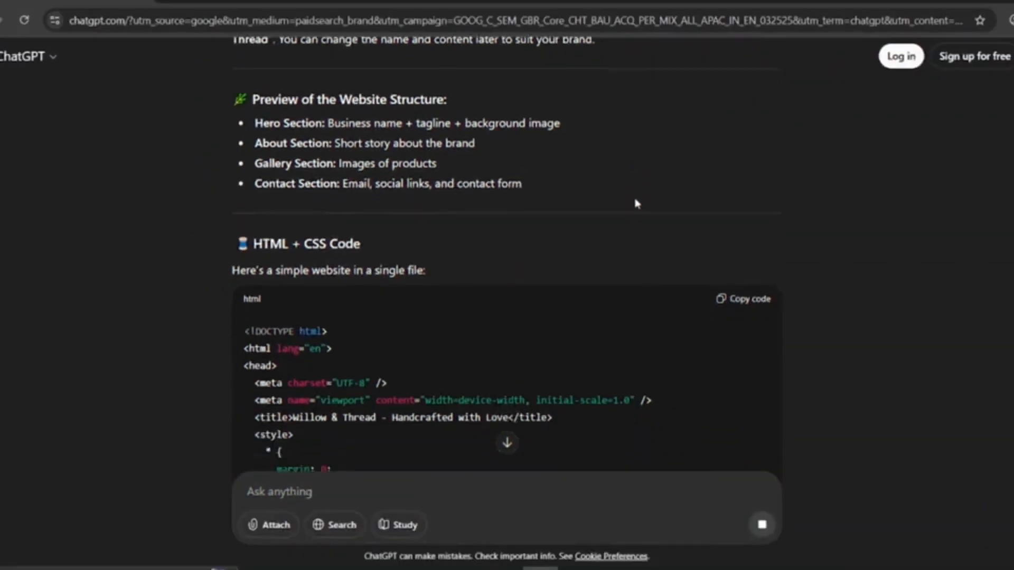